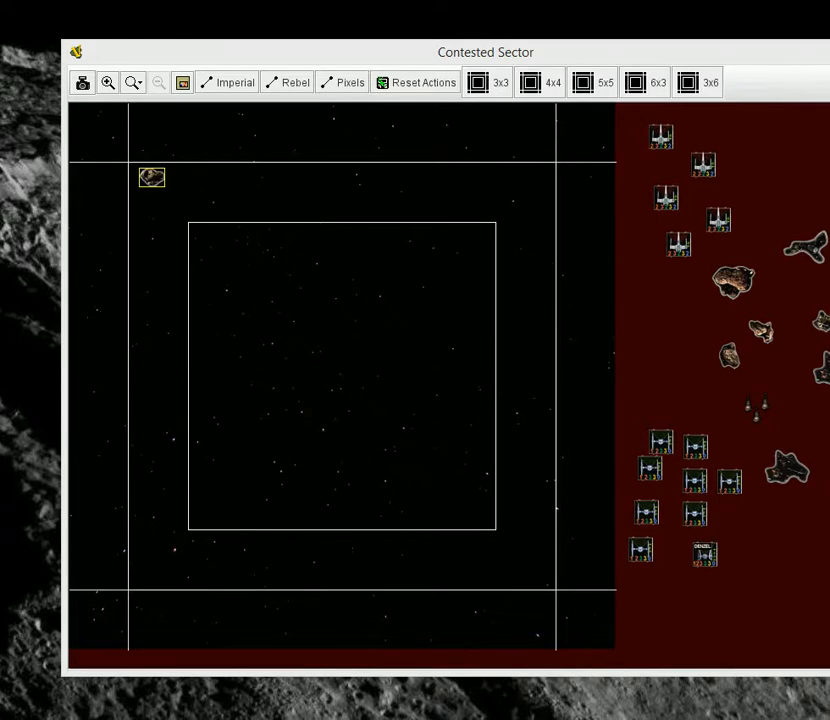
Place the first asteroid counter onto the Contested Sector play mat
left_click(364, 344)
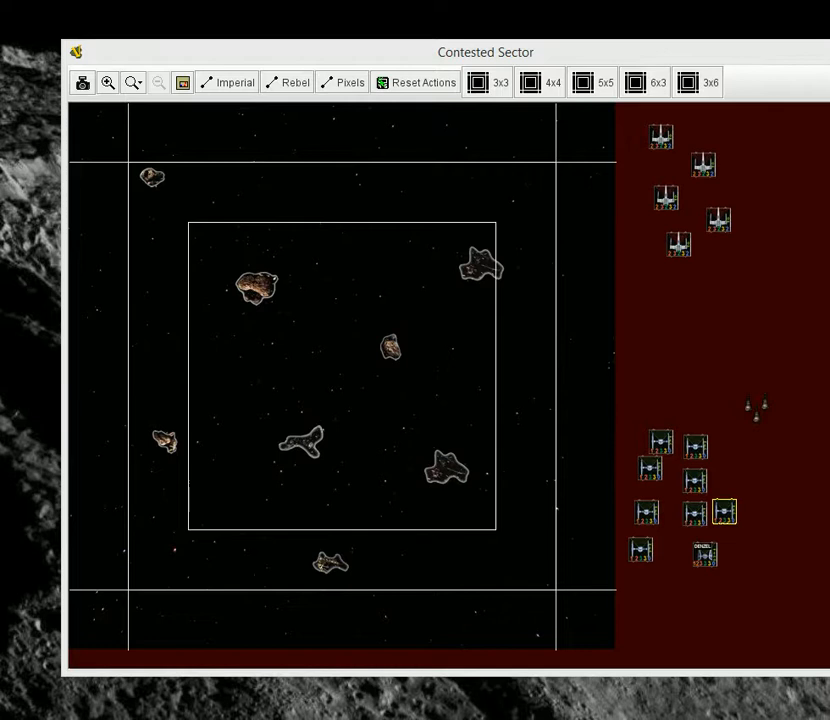
Move an Imperial TIE fighter counter from the off-table area onto the map
left_click(362, 464)
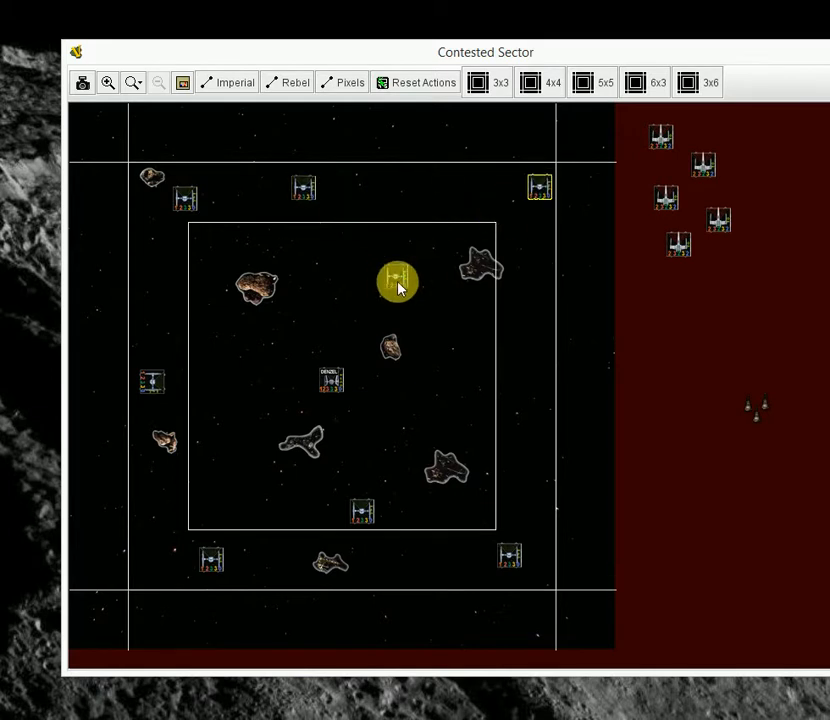
Reposition a TIE fighter counter toward a corner of the map
left_click(396, 280)
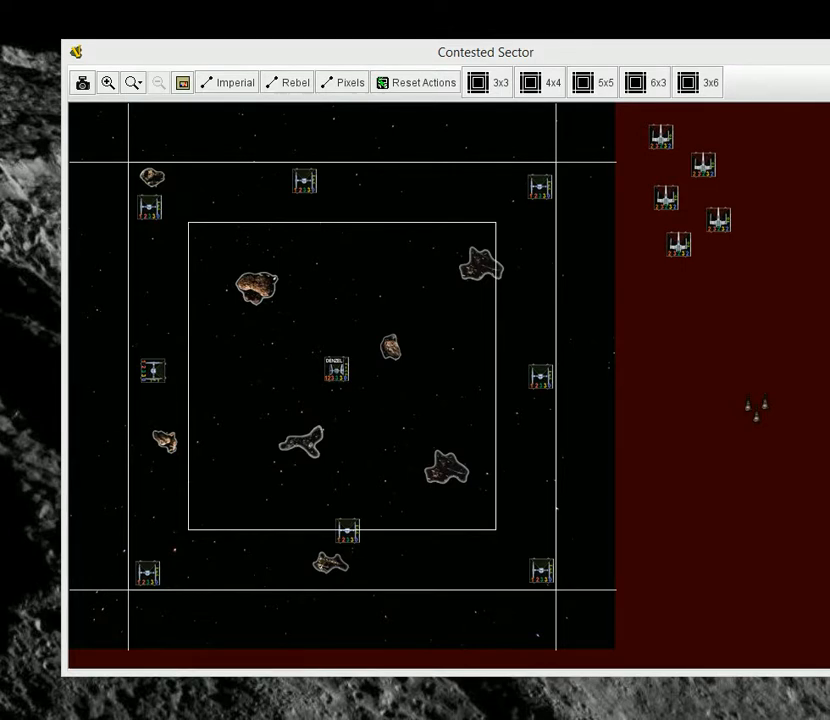
mouse_move(24, 256)
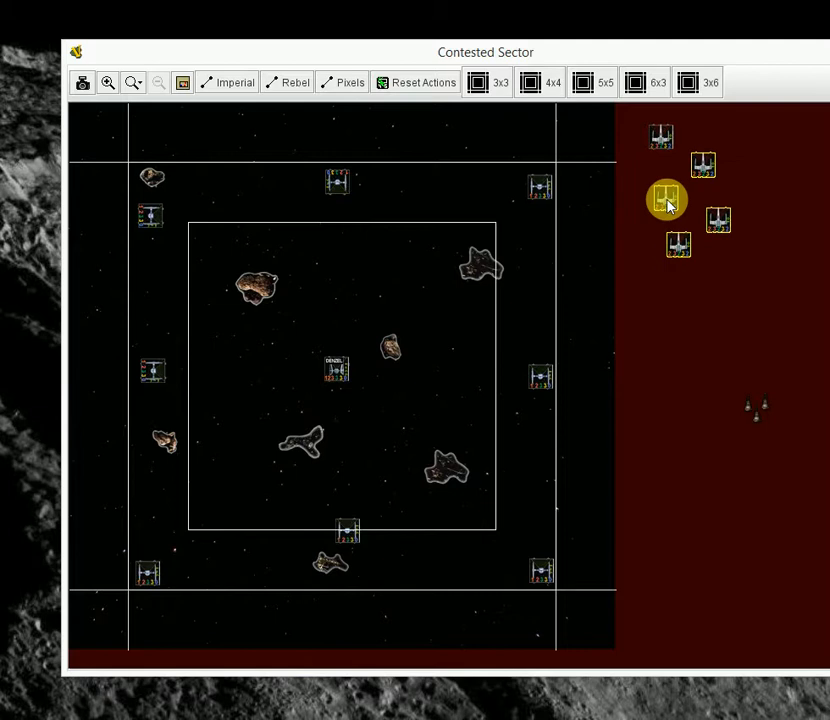
Gather the four Rebel X-Wings near the bottom of the red off-table area
left_click_drag(668, 200, 692, 520)
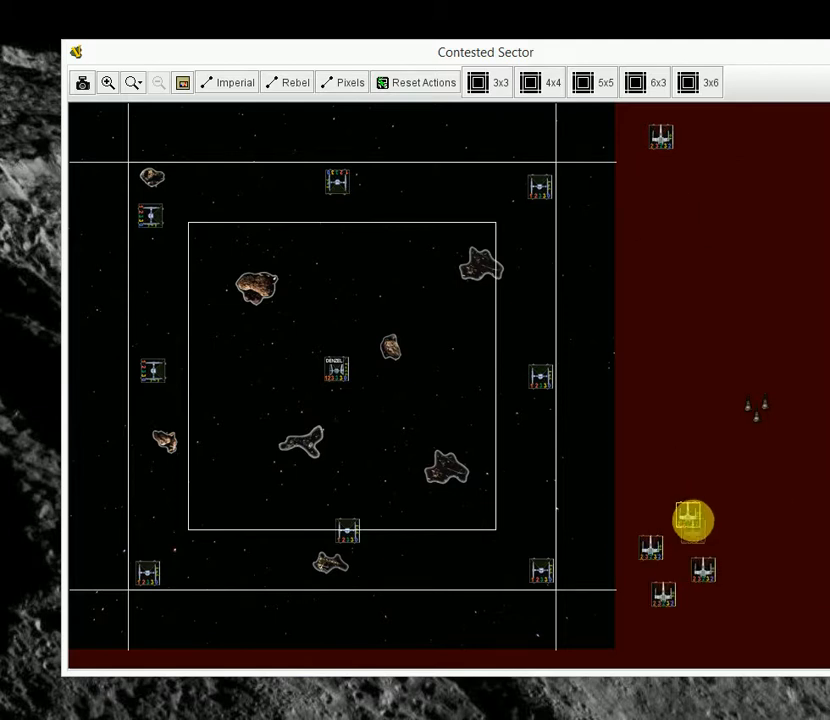
left_click_drag(692, 520, 658, 588)
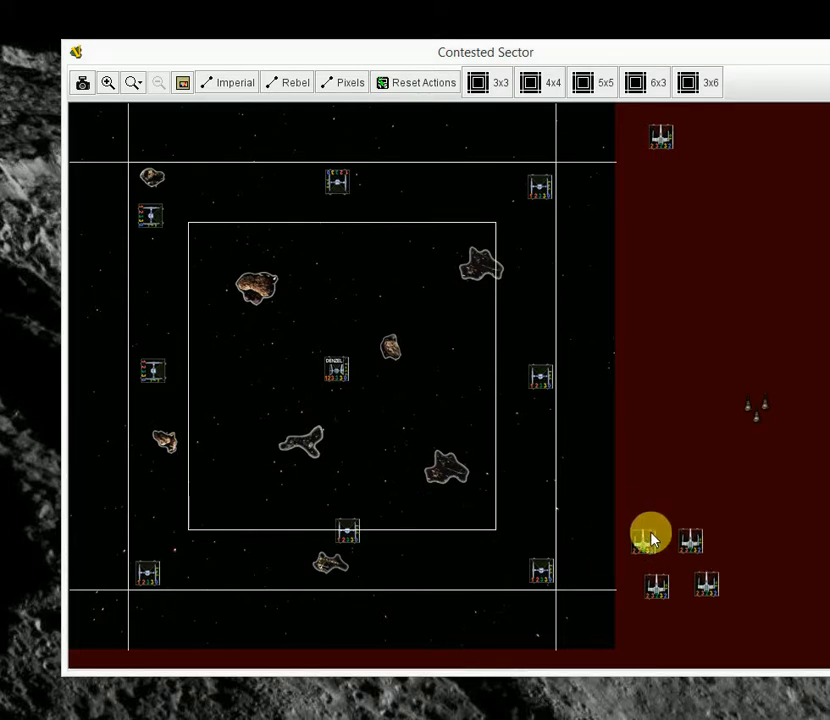
mouse_move(652, 536)
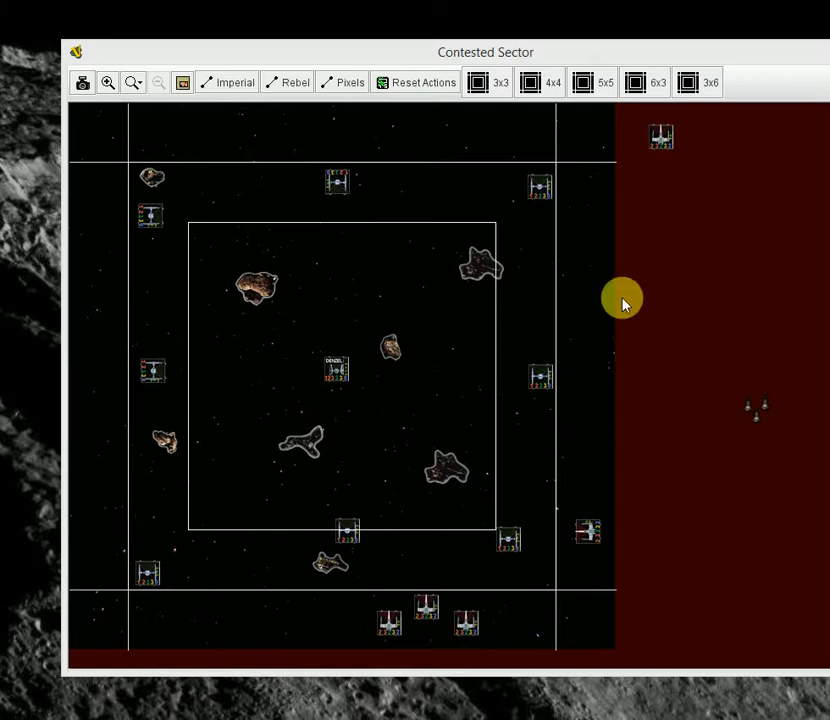
mouse_move(488, 592)
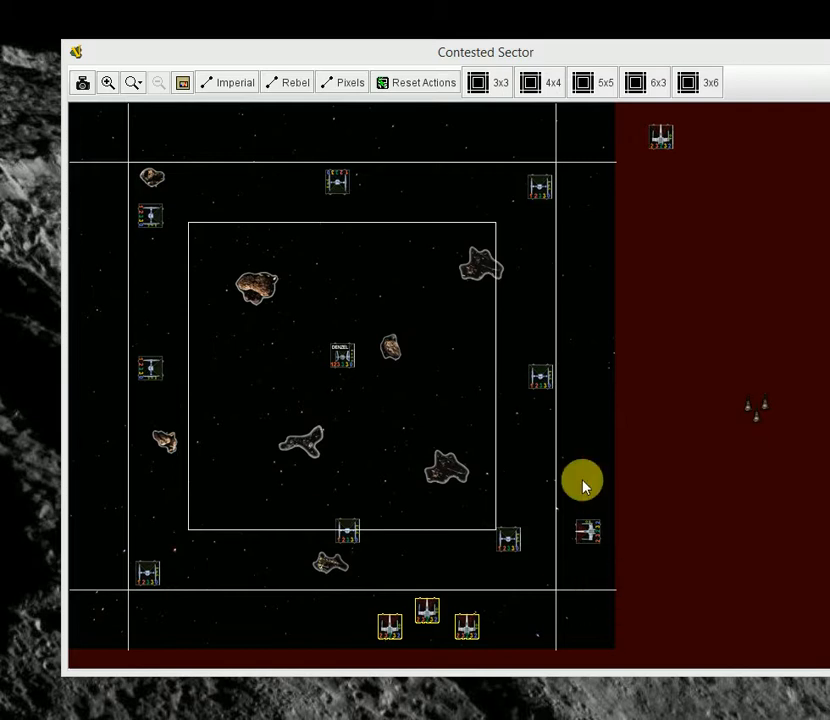
mouse_move(304, 546)
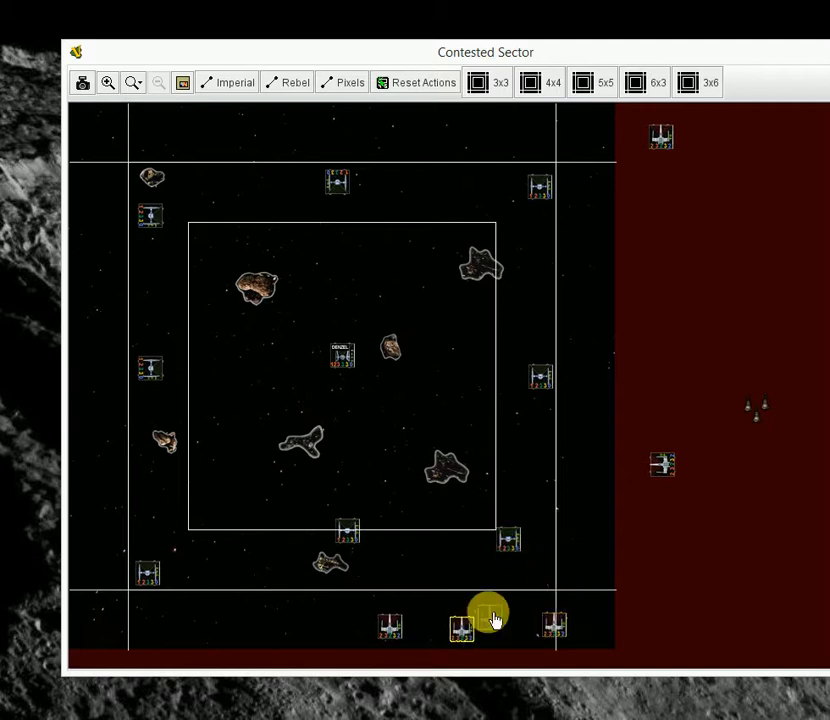
left_click(490, 616)
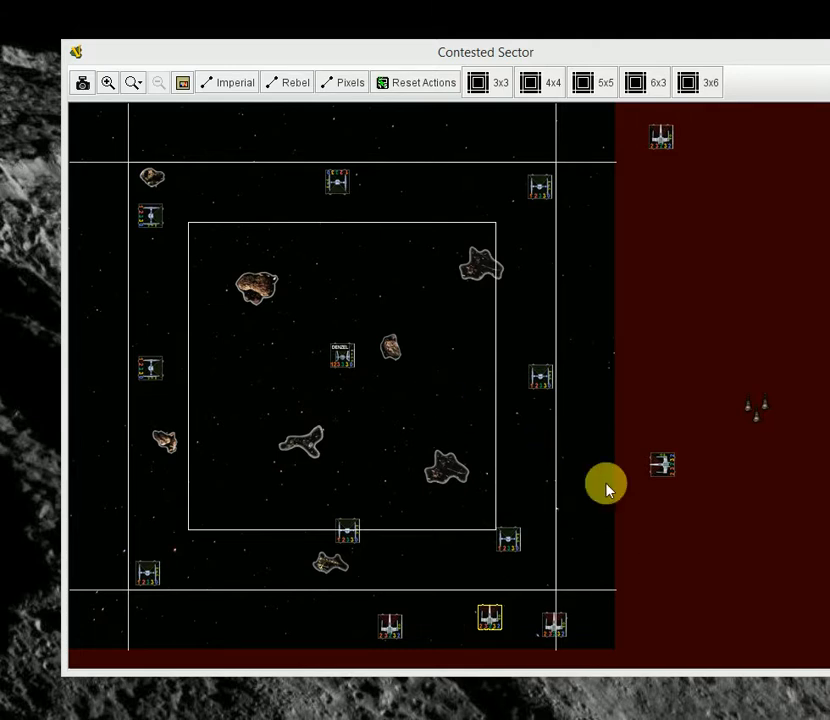
mouse_move(784, 584)
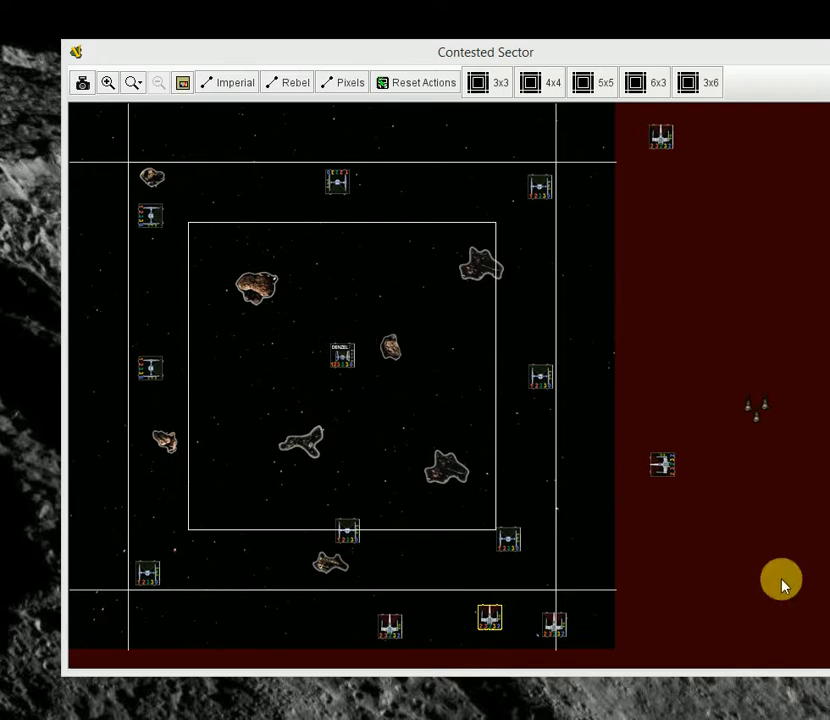
mouse_move(620, 490)
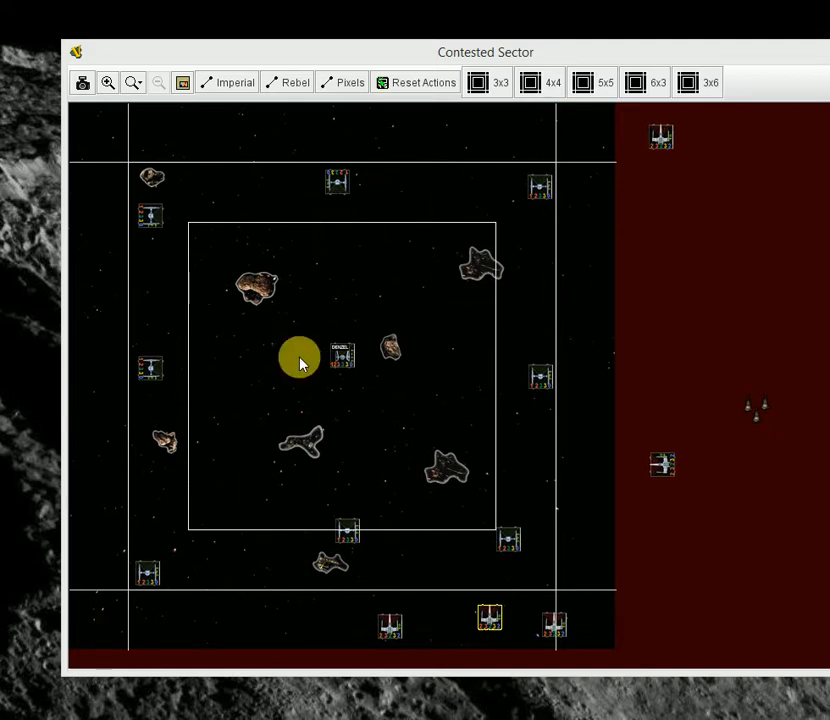
mouse_move(568, 414)
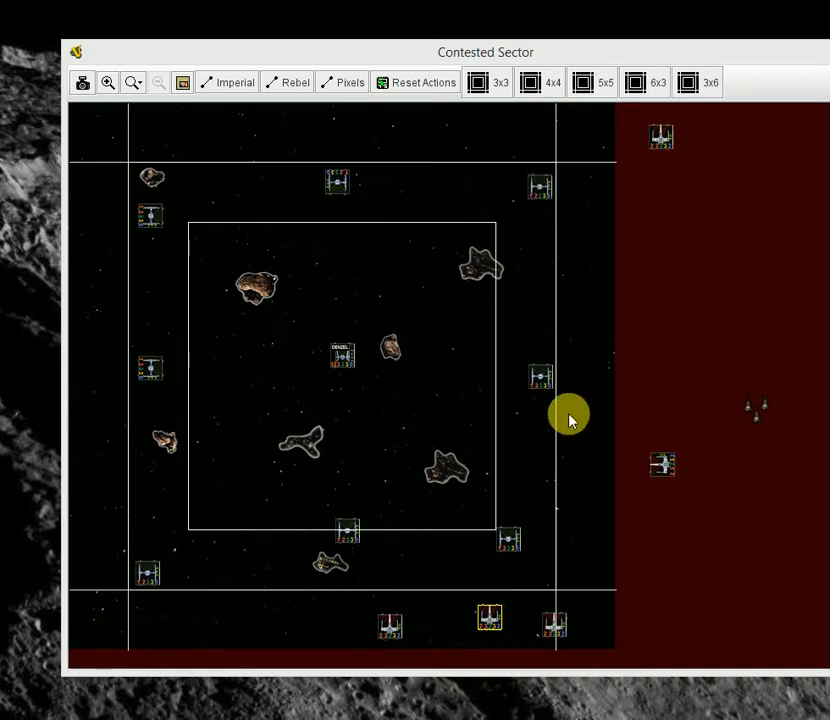
mouse_move(370, 596)
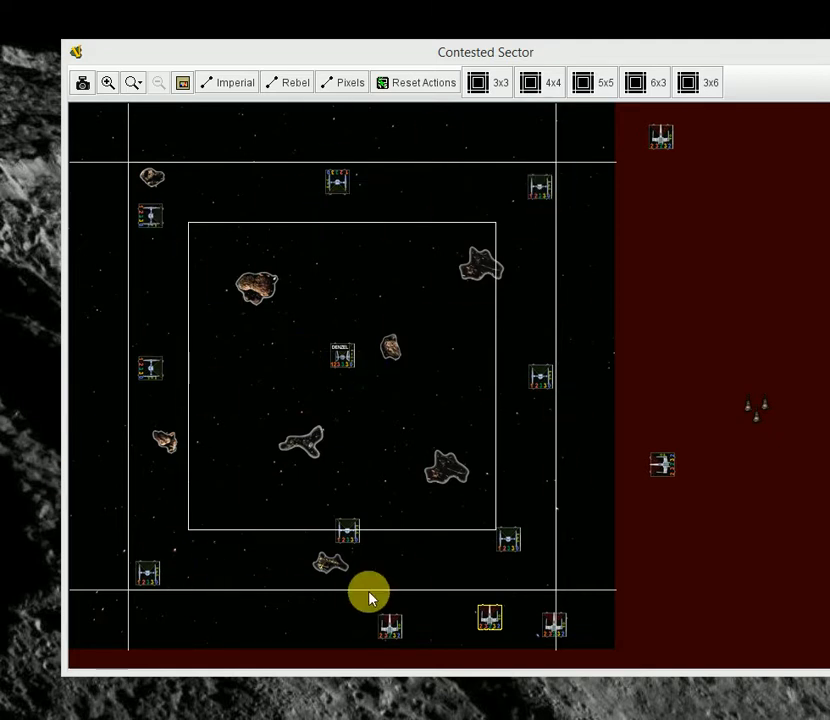
mouse_move(552, 590)
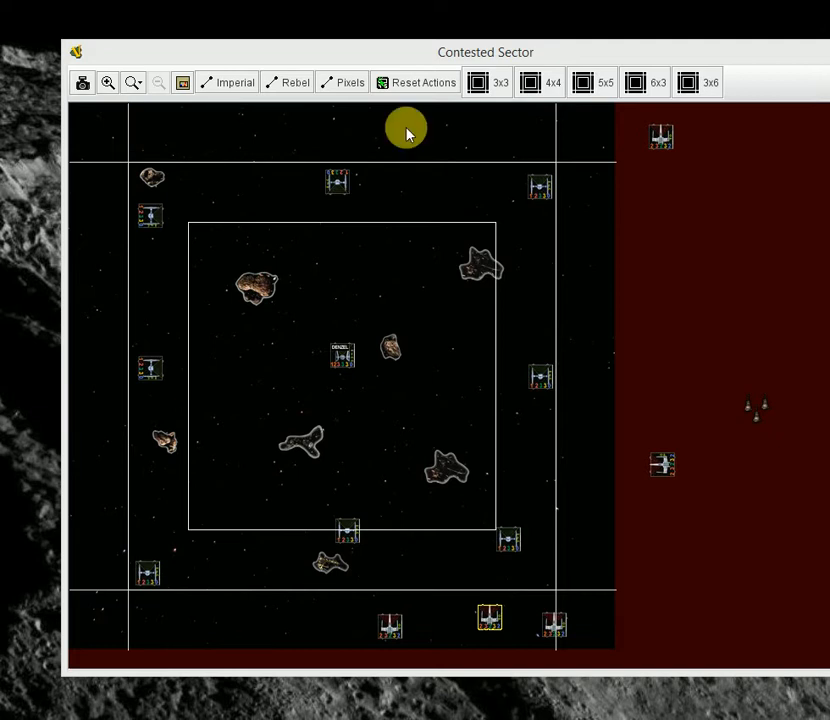
mouse_move(172, 166)
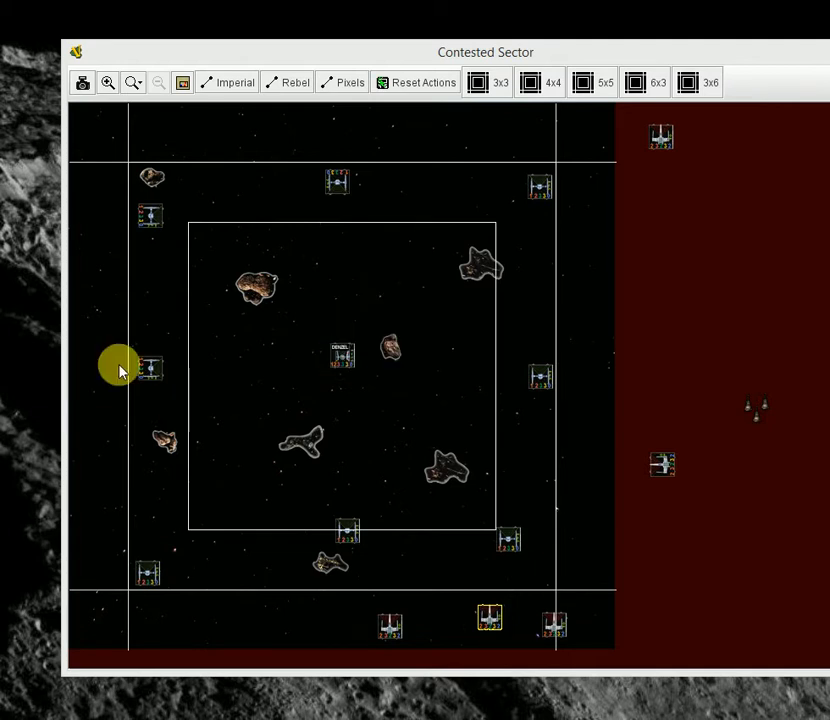
mouse_move(408, 304)
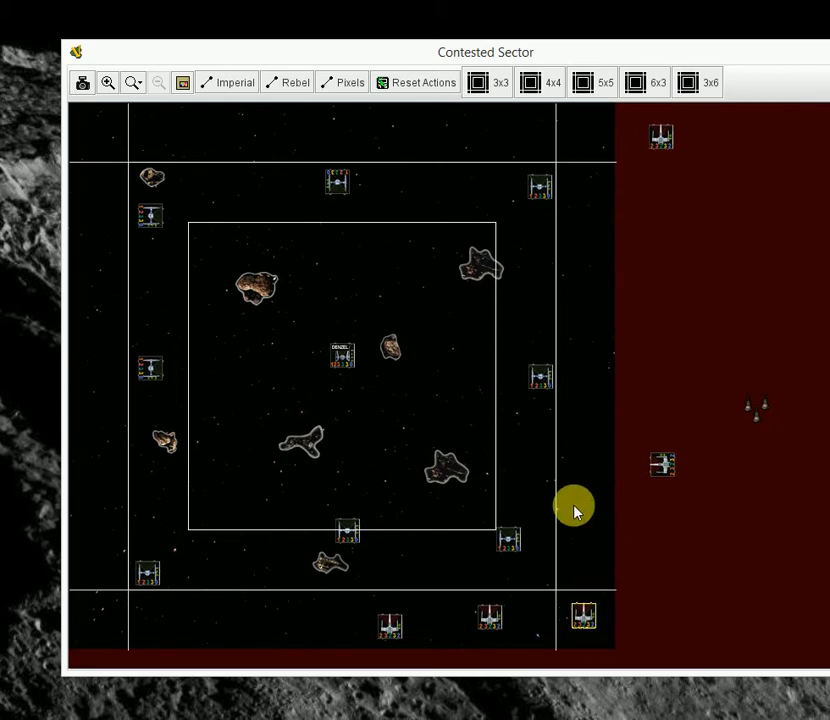
mouse_move(478, 590)
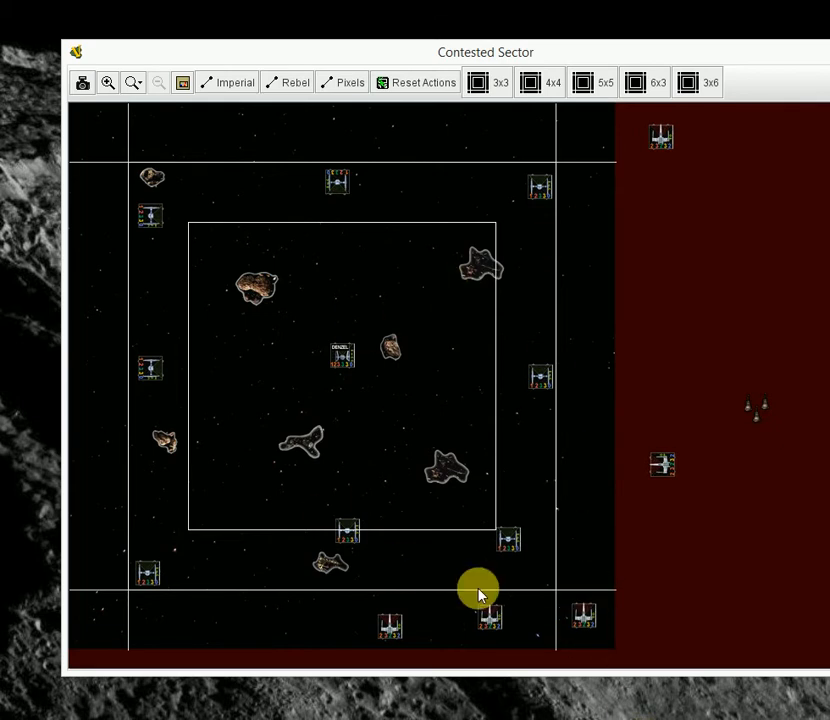